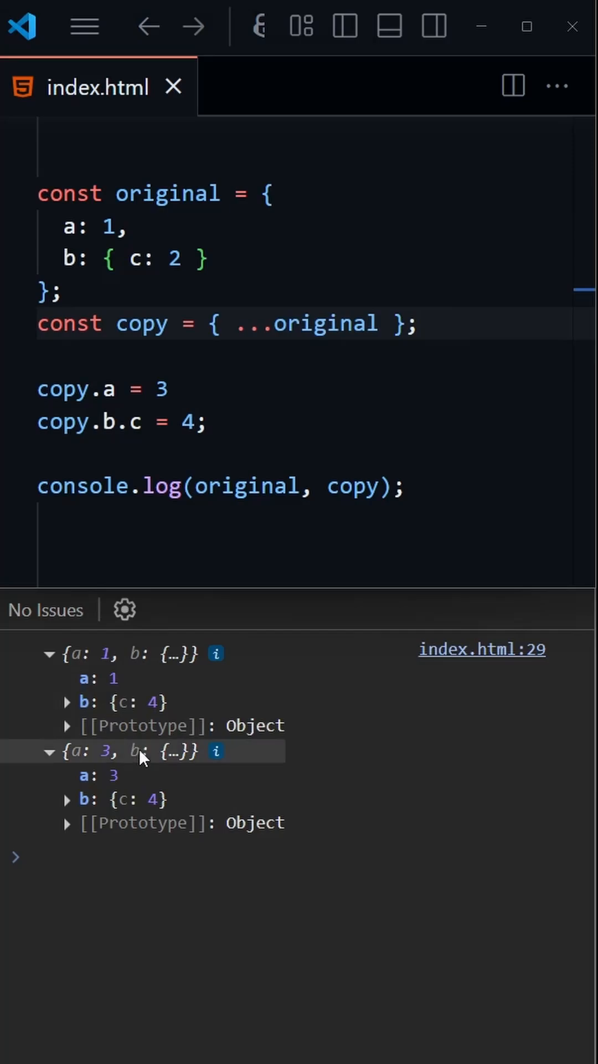
{"action": "mouse_move", "coordinate": [495, 466]}
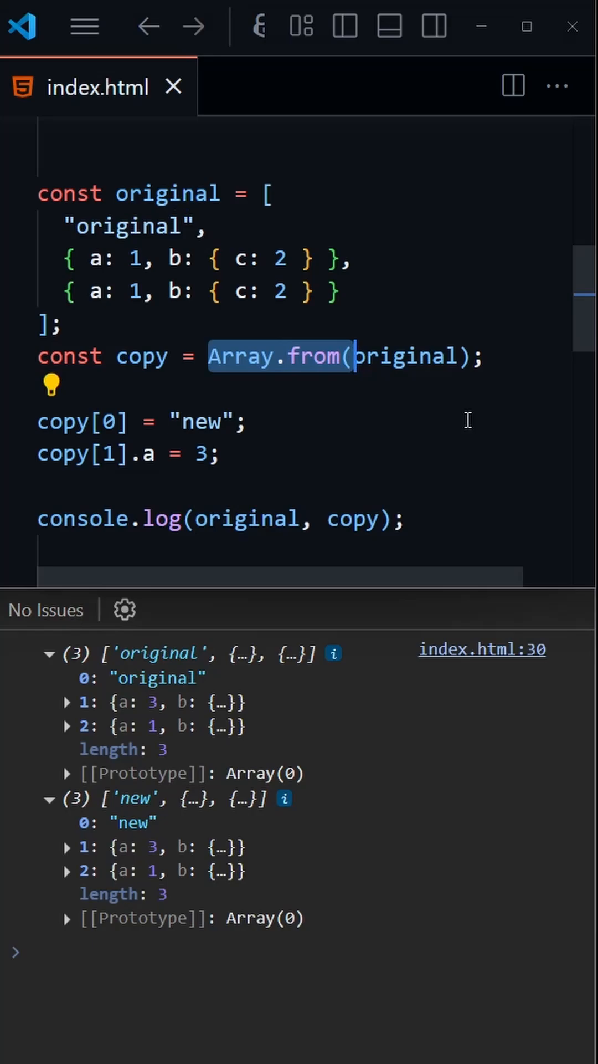
Copy the array with Array.from(original) and check copy[0] and the shared a: 3 in the console.
{"action": "left_click", "coordinate": [67, 701]}
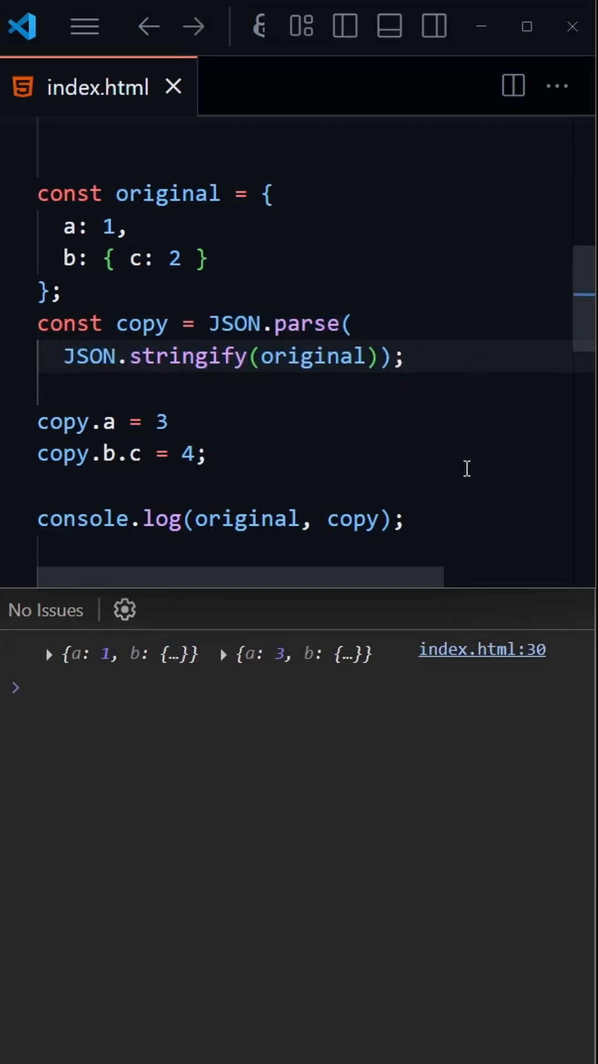
{"action": "mouse_move", "coordinate": [395, 631]}
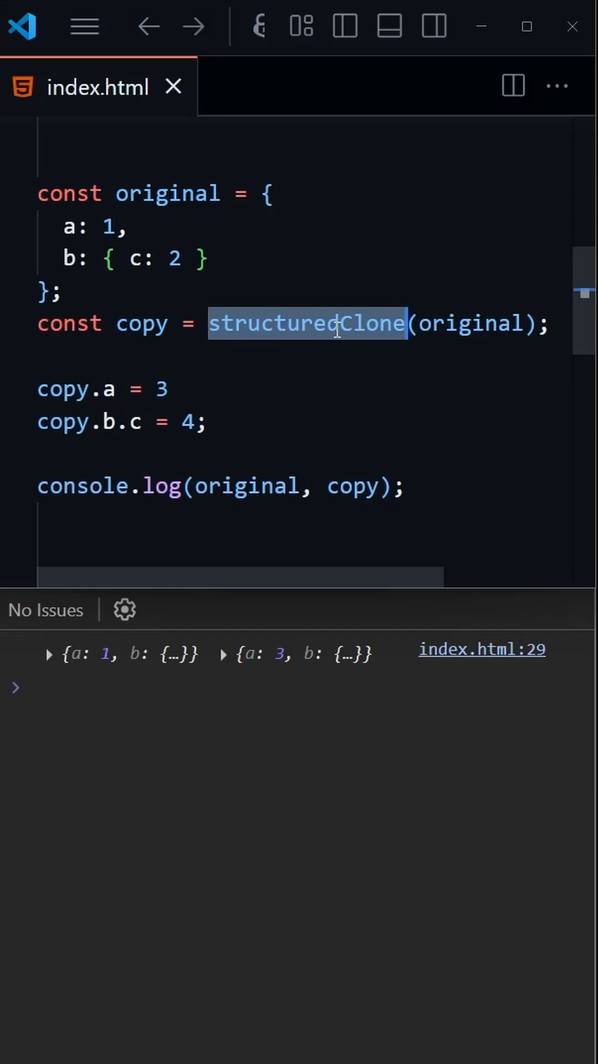
Make the copy with structuredClone(original), leaving original at a: 1 and copy at a: 3.
{"action": "left_click", "coordinate": [441, 421]}
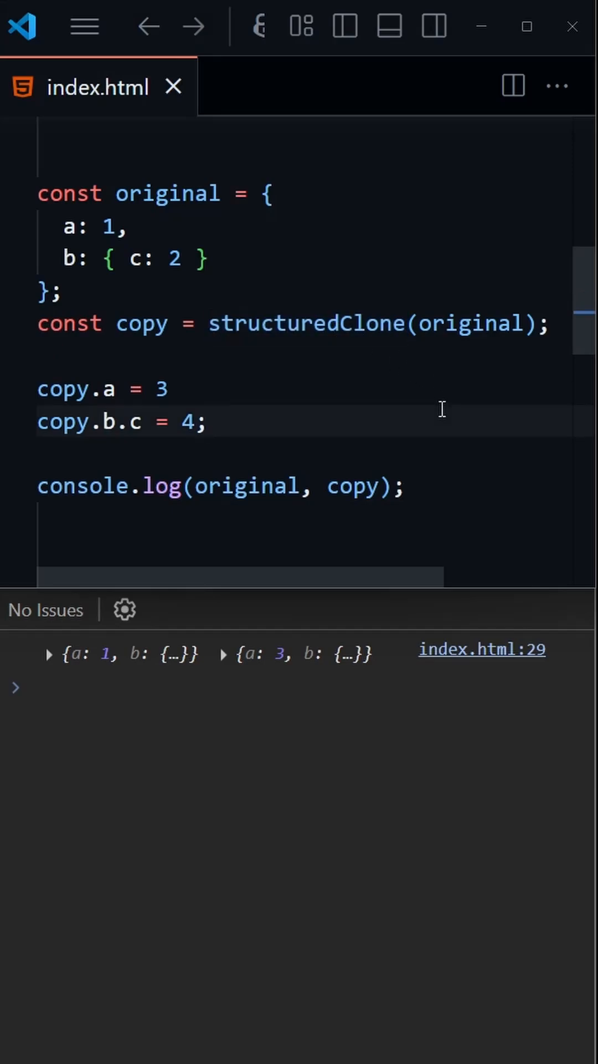